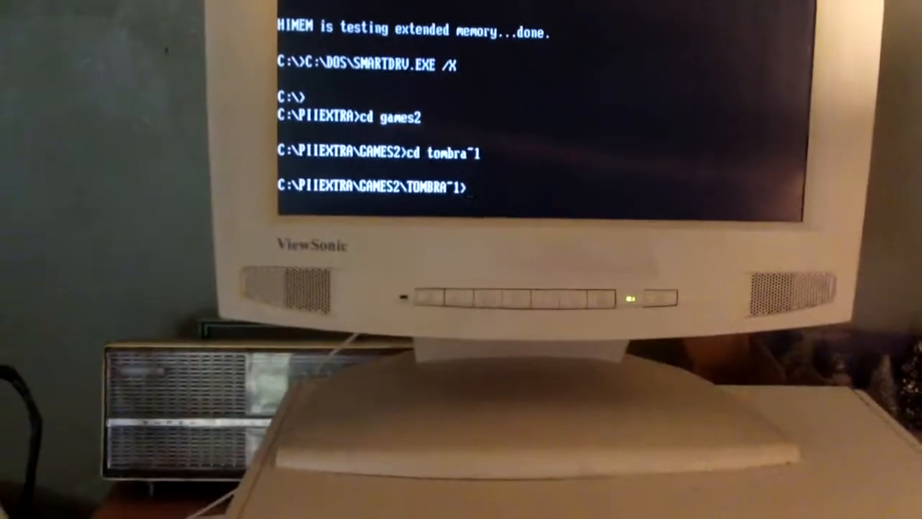
pyautogui.write('tomb')
pyautogui.write('c')
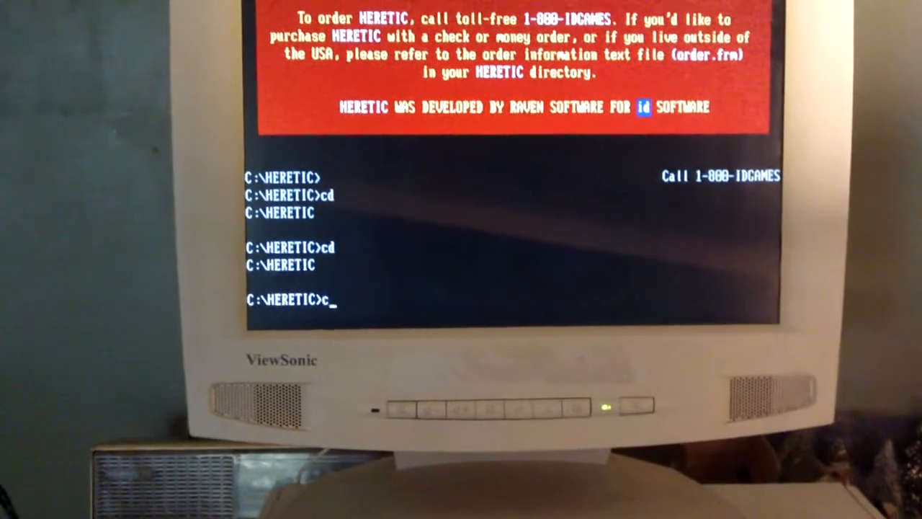
pyautogui.write('d..')
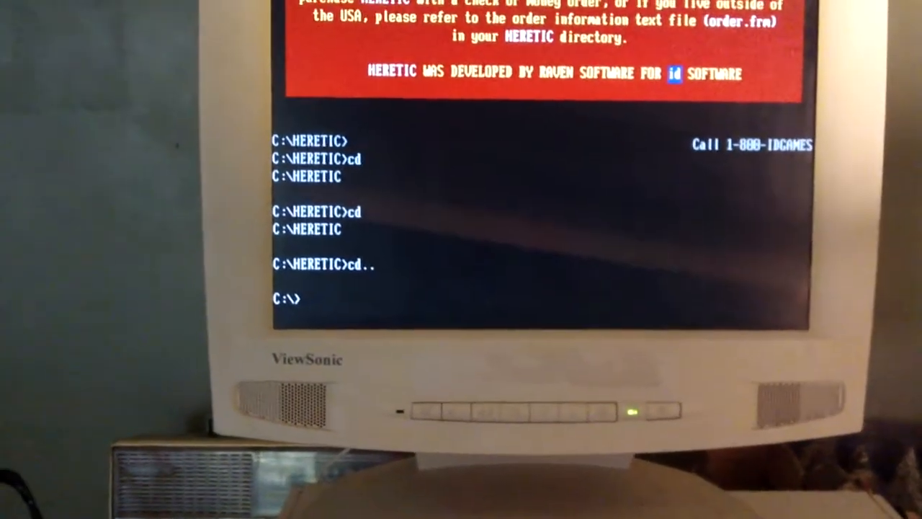
pyautogui.write('cd doom')
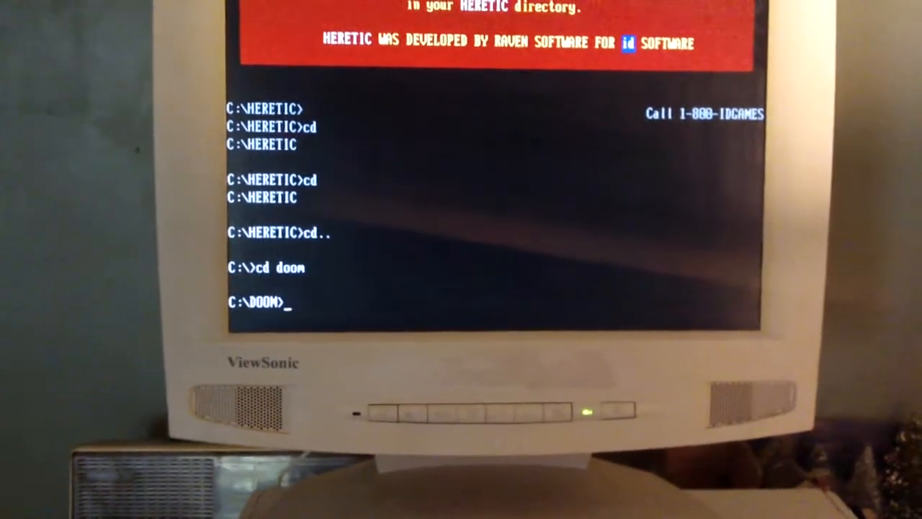
pyautogui.write('doom')
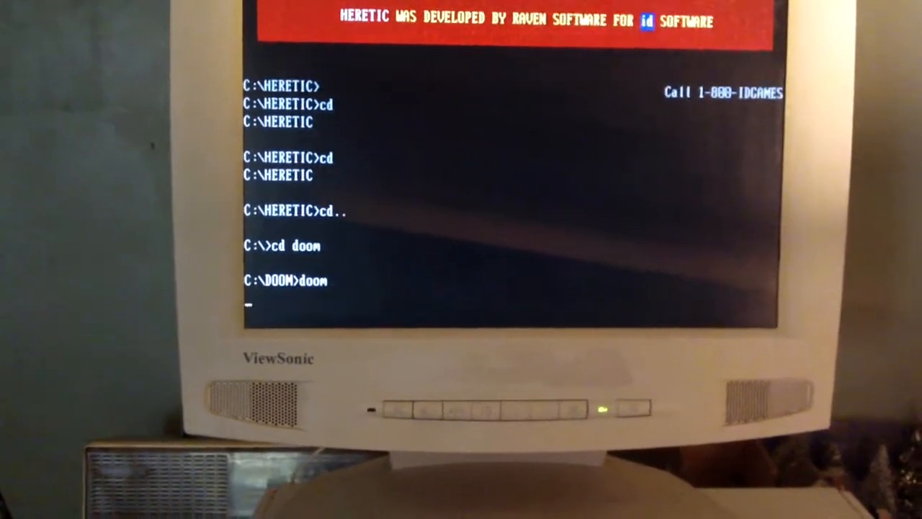